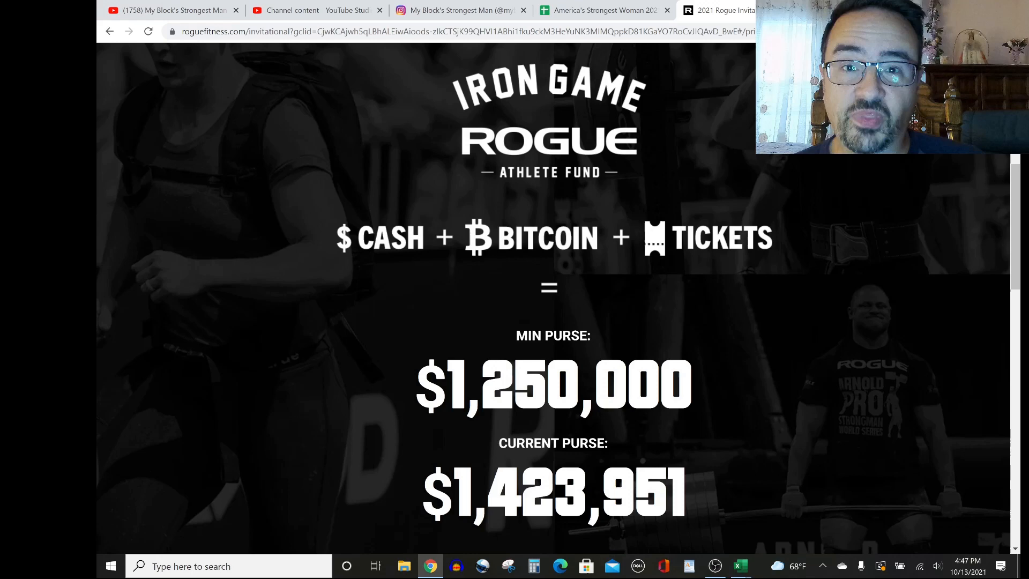
Step: Scroll down to the Invitational Purse payout table below the $1,423,951 purse total
{"action": "scroll", "scroll_direction": "down", "scroll_amount": 3}
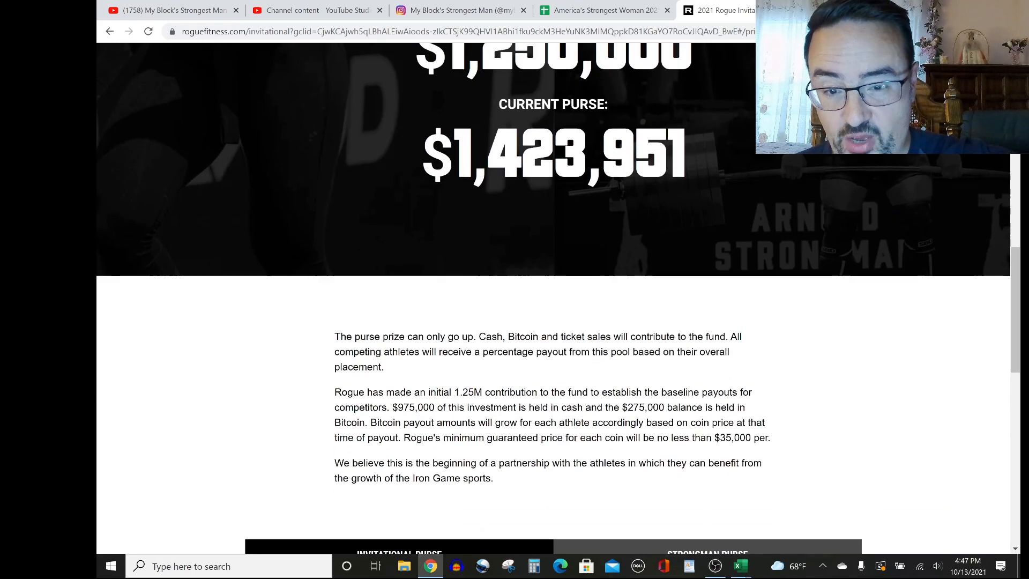
{"action": "scroll", "scroll_direction": "down", "scroll_amount": 3}
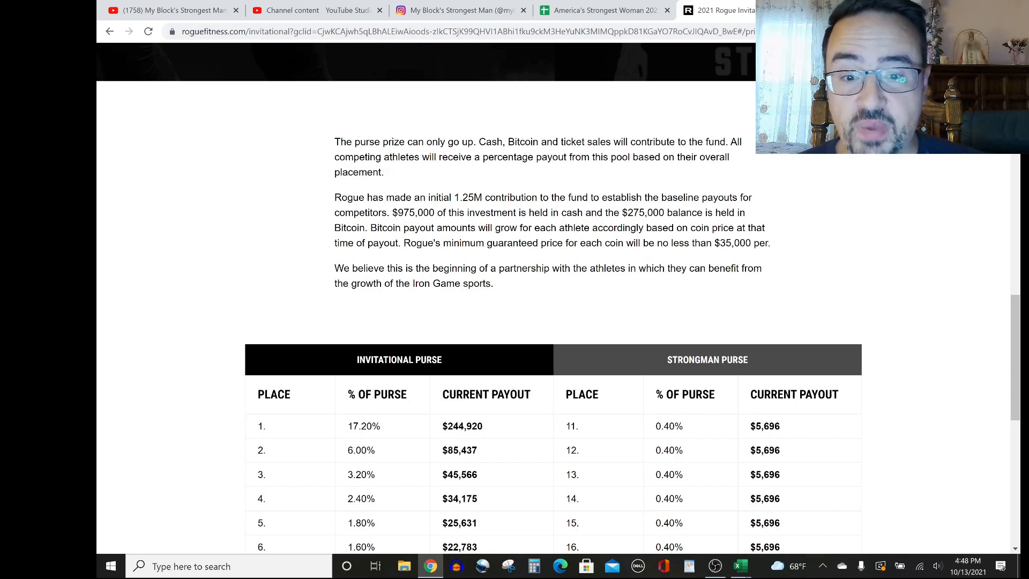
Step: Scroll further to the Strongman purse payouts, 1st $127,728 down to 10th $3,845
{"action": "scroll", "scroll_direction": "down", "scroll_amount": 3}
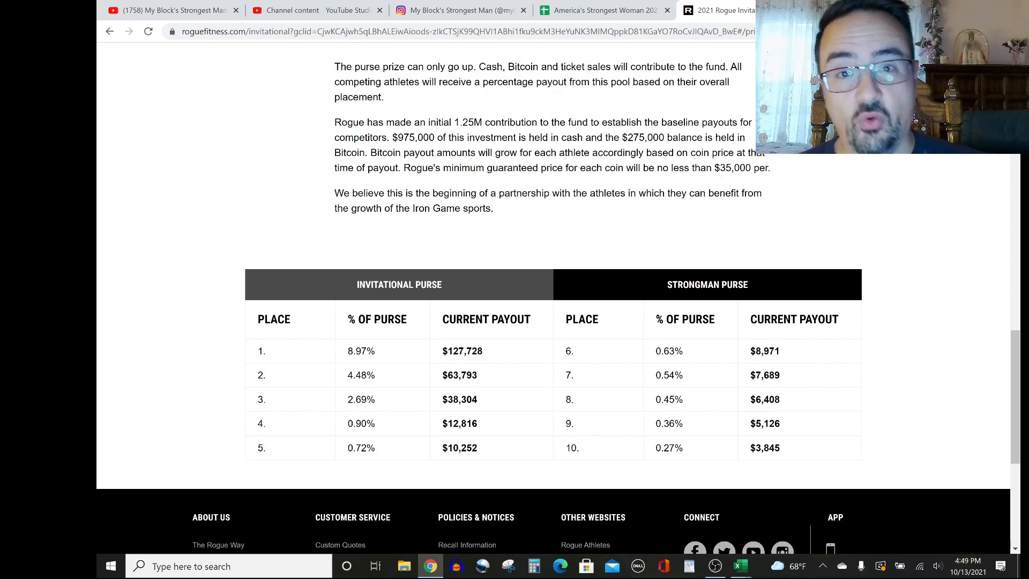
Step: Switch to RogueInvitational2021.xlsx on its PredictionsDeadlift sheet
{"action": "left_click", "coordinate": [739, 566]}
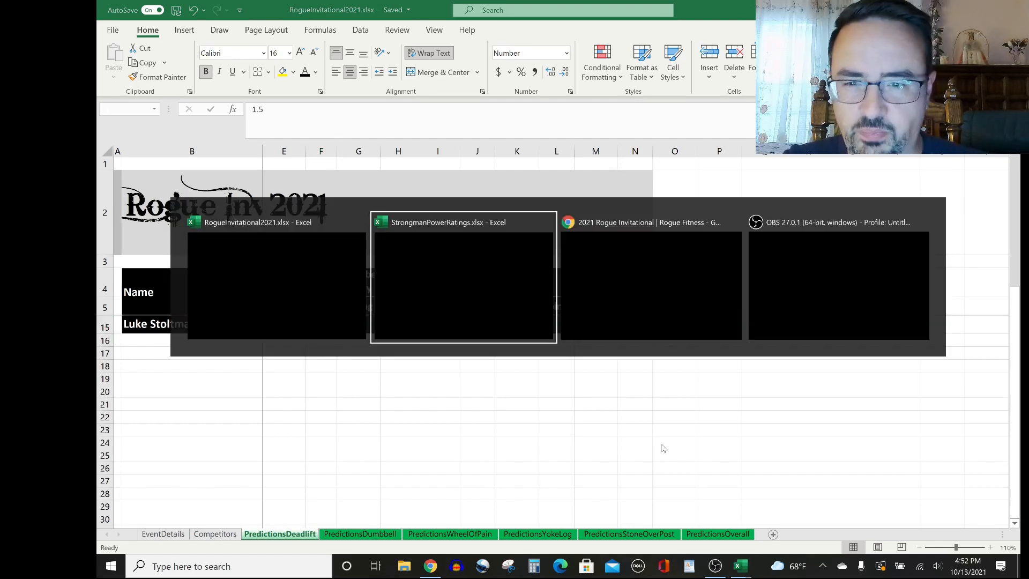
{"action": "left_click", "coordinate": [463, 276]}
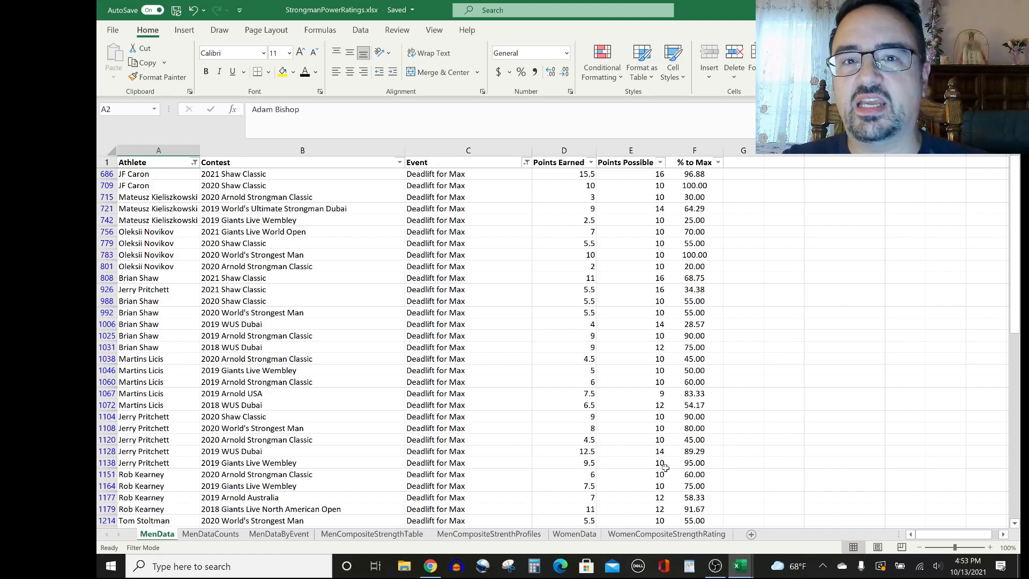
{"action": "left_click", "coordinate": [740, 566]}
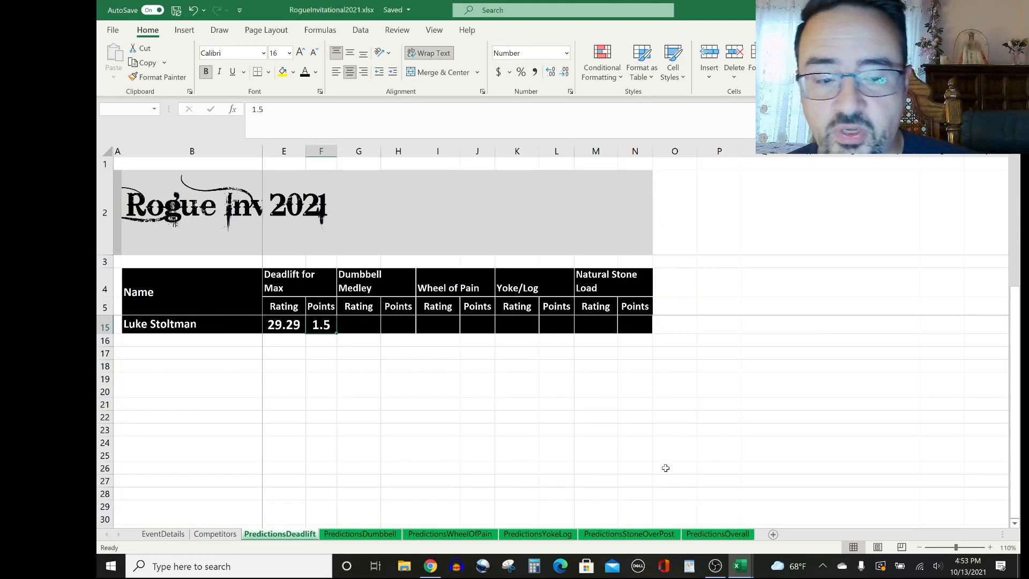